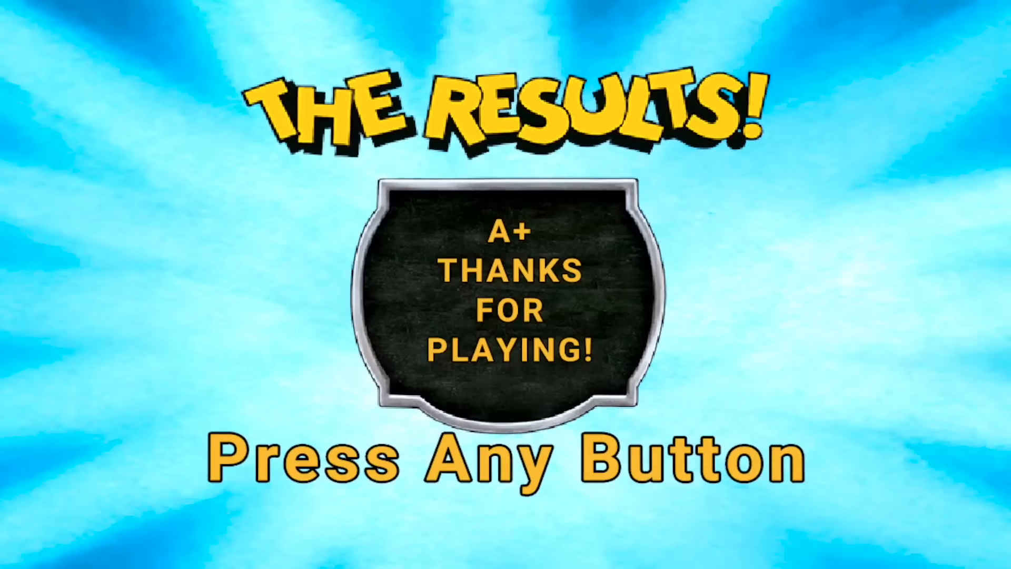
- Confirm the terrain brush and select the sculpted island to review the fenced dirt arena
key(enter)
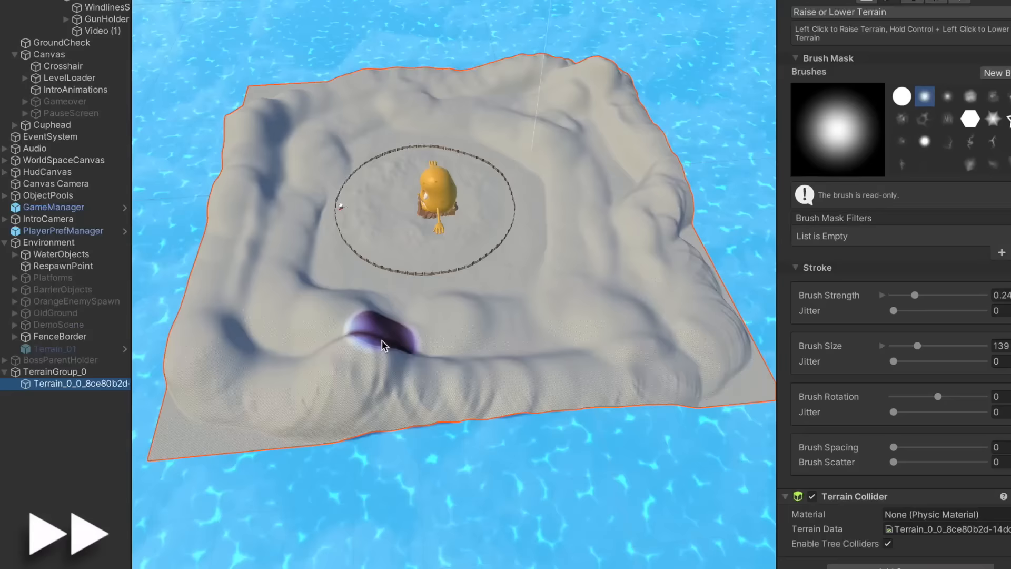
click(61, 534)
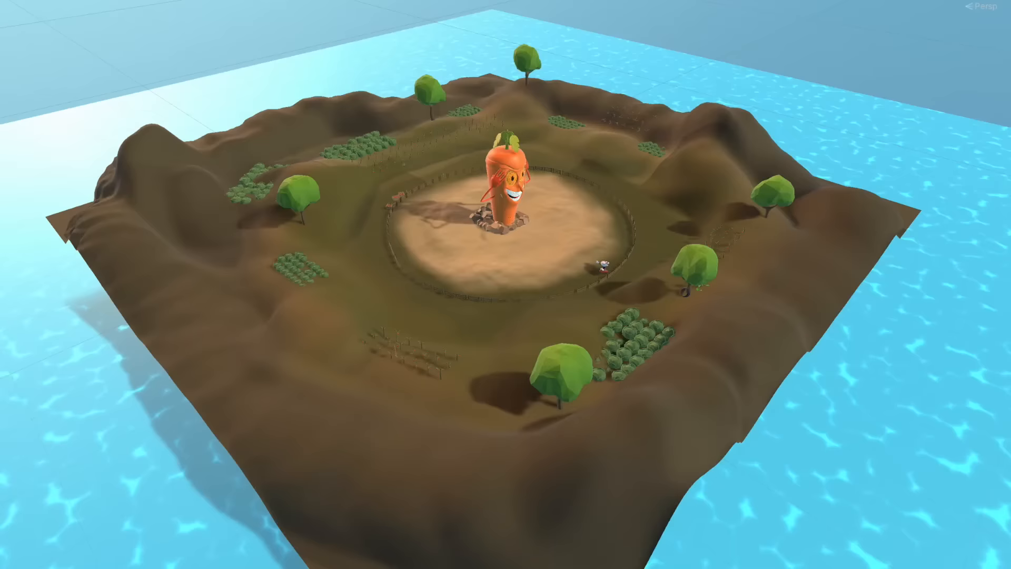